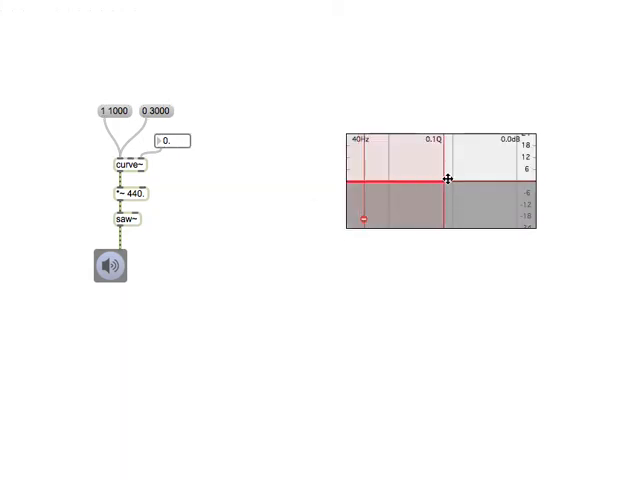
- Drag the filtergraph~ filter handle up to boost gain, then readjust boost and frequency
left_click_drag(446, 178, 402, 125)
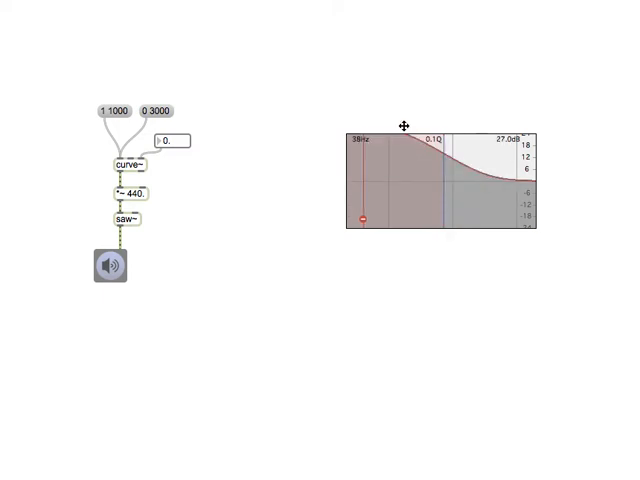
left_click_drag(402, 127, 405, 193)
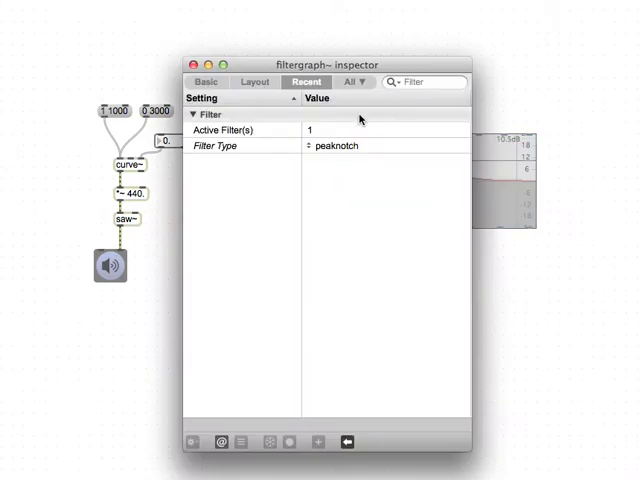
- Set the filtergraph~ Filter Type to lowpass in the inspector
left_click(335, 145)
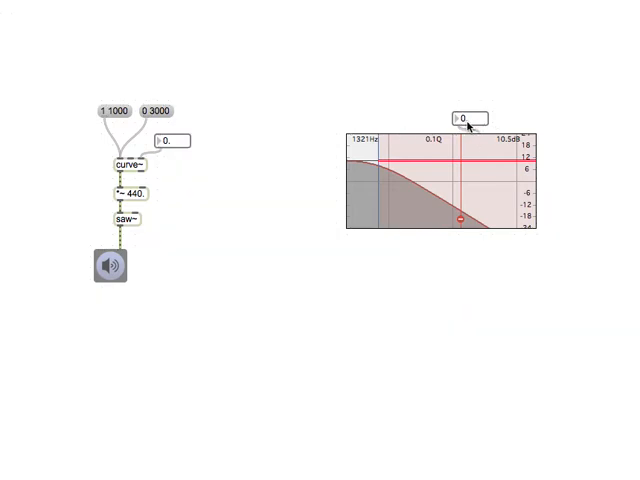
- Drag the number box down to set the filtergraph~ cutoff to 151 Hz
left_click_drag(464, 218, 398, 218)
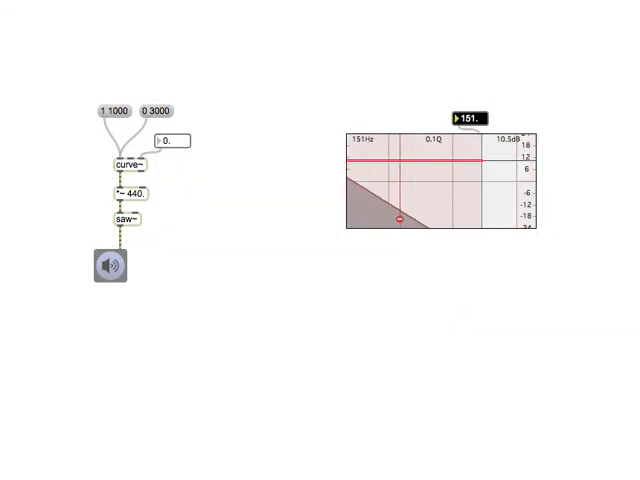